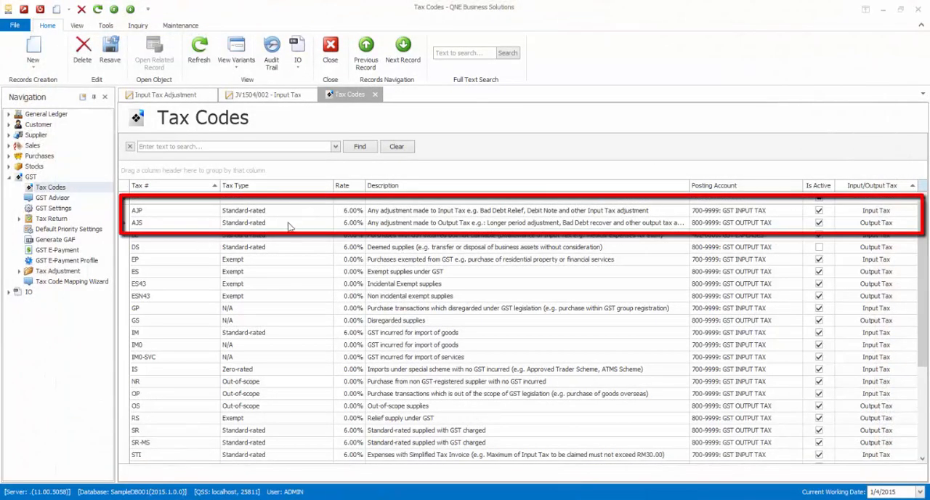
Bring up the GST Settings from the navigation pane after reviewing the AJP and AJS codes
click(142, 222)
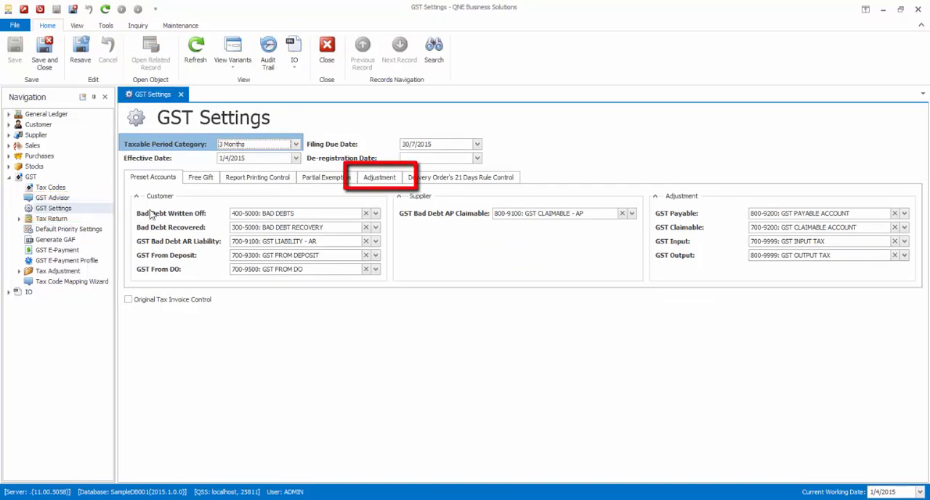
On the Adjustment settings, set 402-0000 GST EXPENSES as the GST Expense Account
click(379, 178)
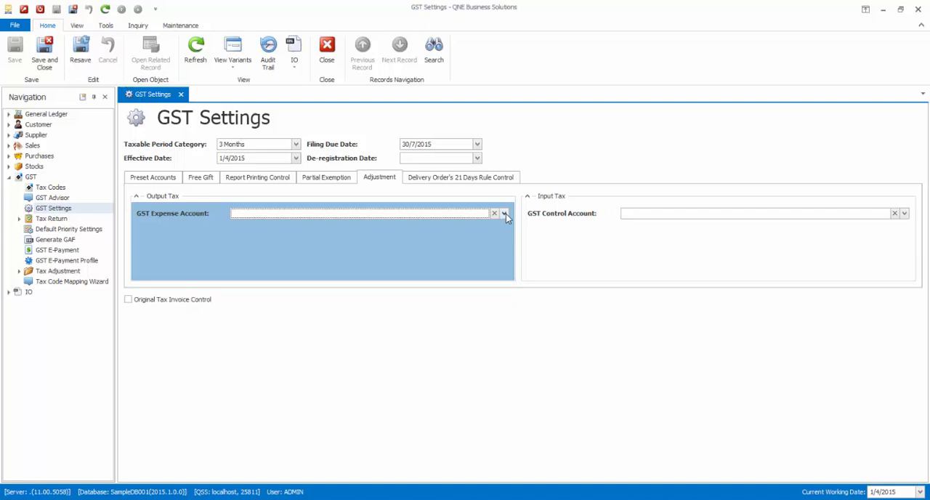
click(505, 212)
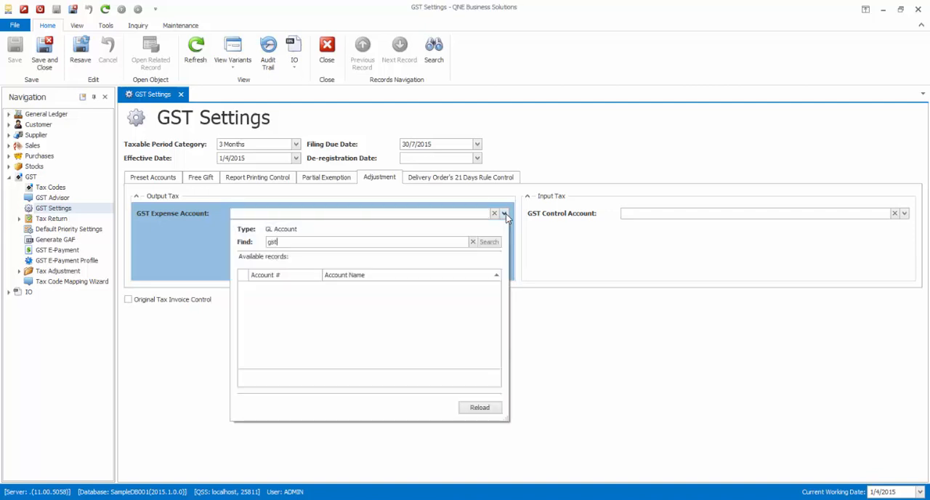
click(488, 241)
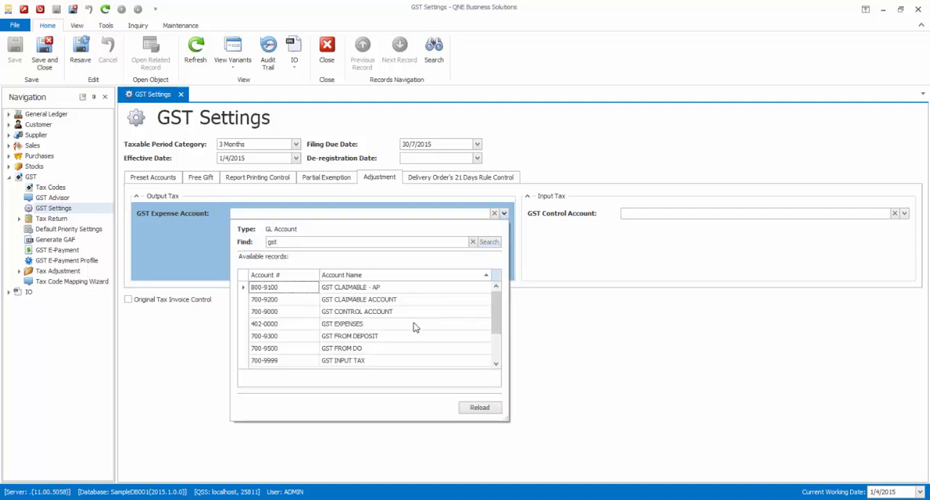
double_click(338, 323)
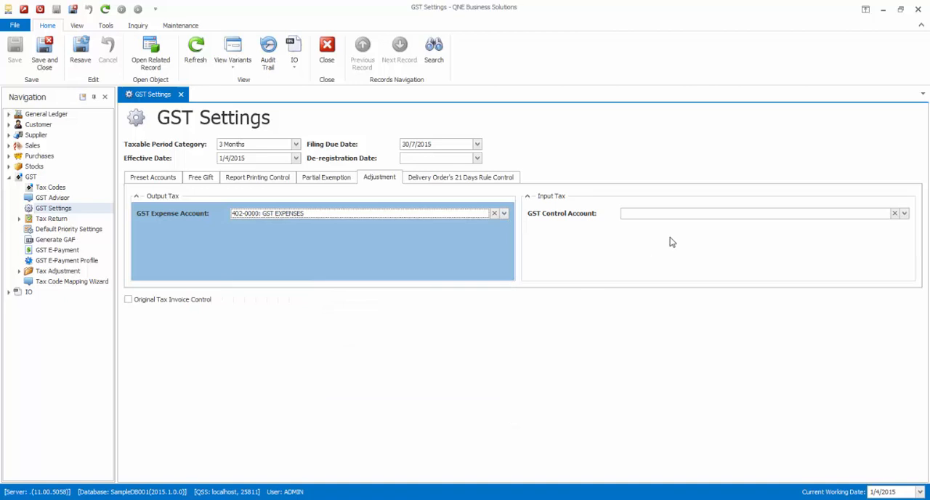
mouse_move(712, 212)
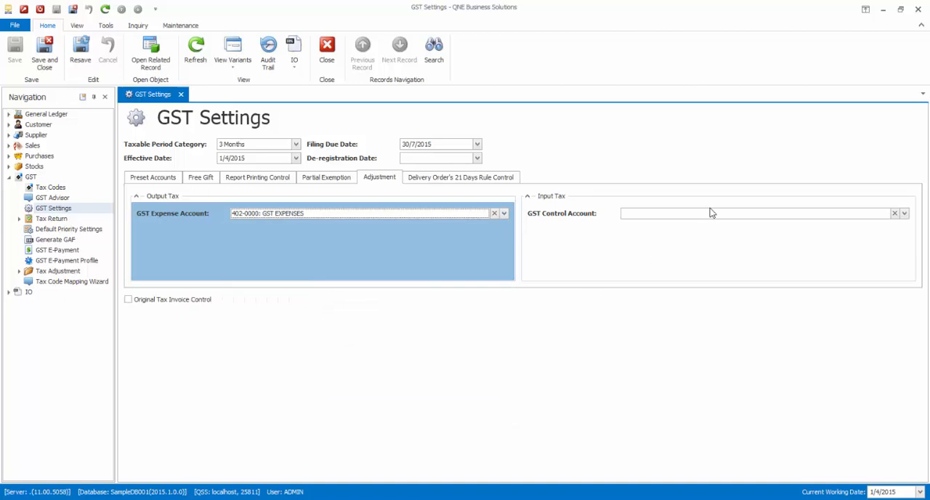
Set 700-9000 GST CONTROL ACCOUNT as the GST Control Account for input tax
click(902, 212)
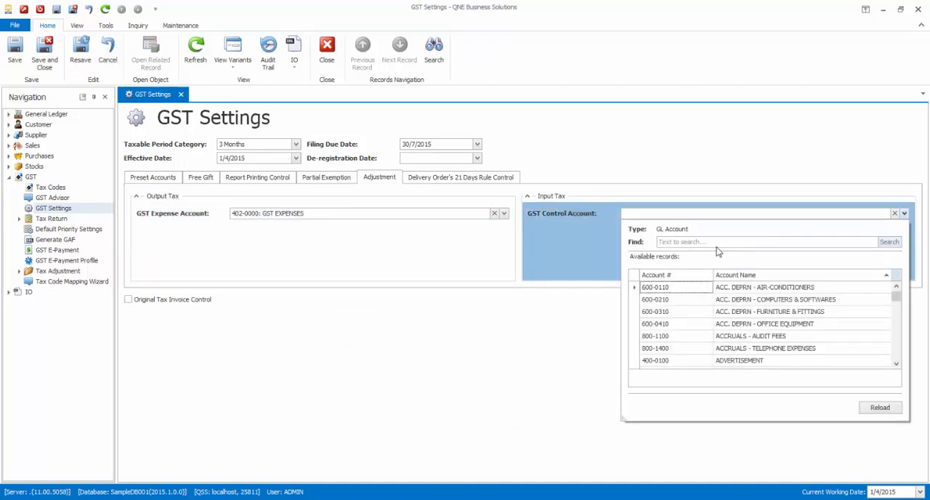
text(gst)
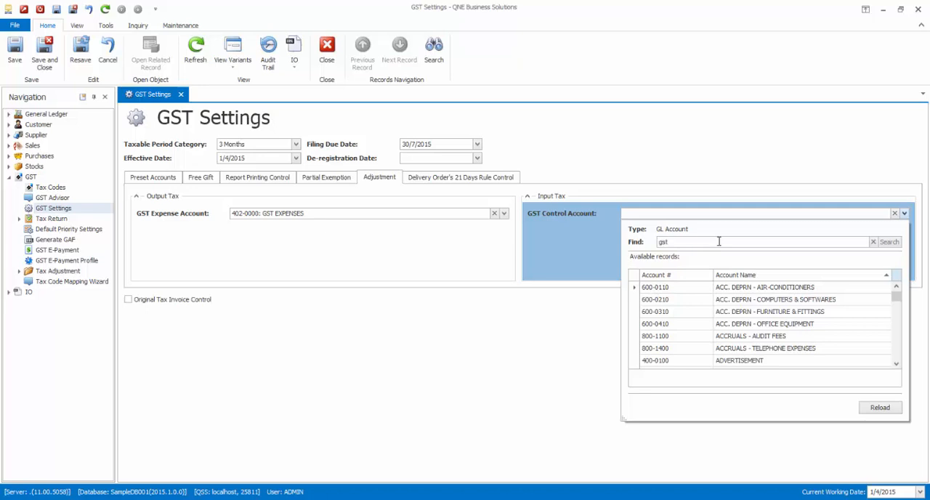
click(886, 242)
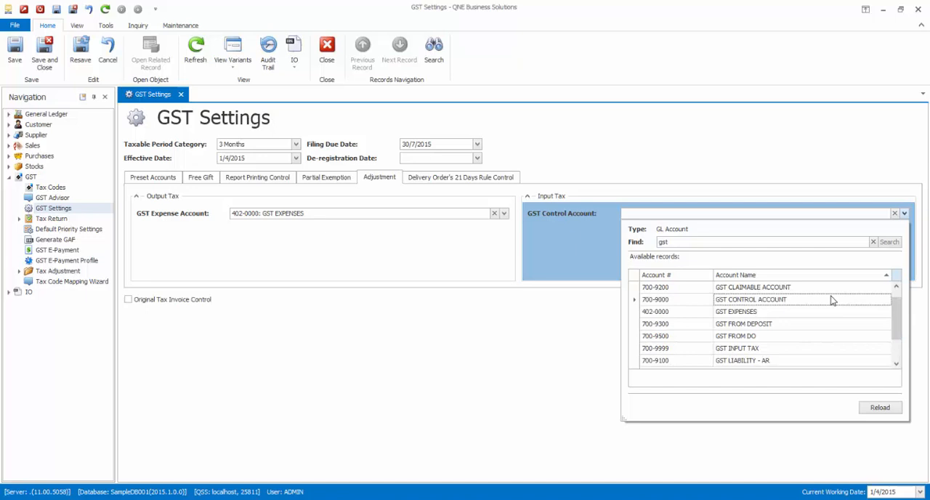
double_click(752, 299)
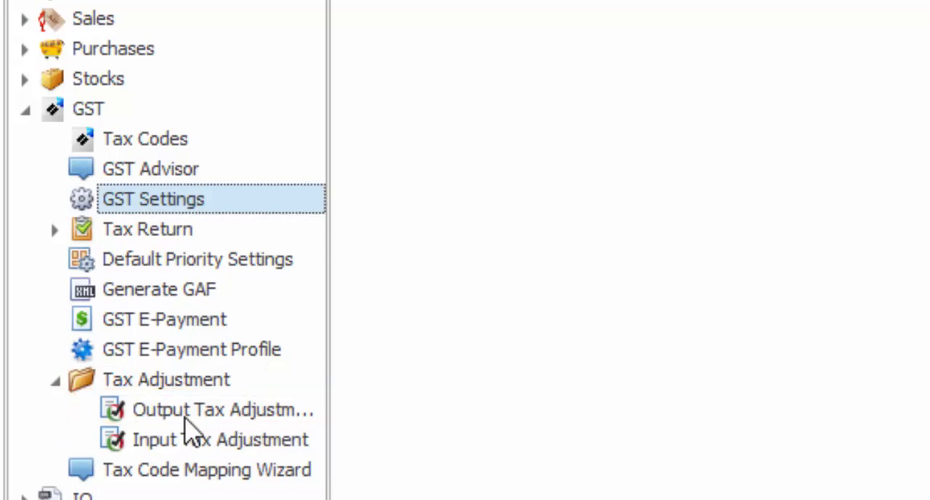
Start a new Output Tax Adjustment coded AJS and enter the tax-inclusive taxable amount
double_click(218, 409)
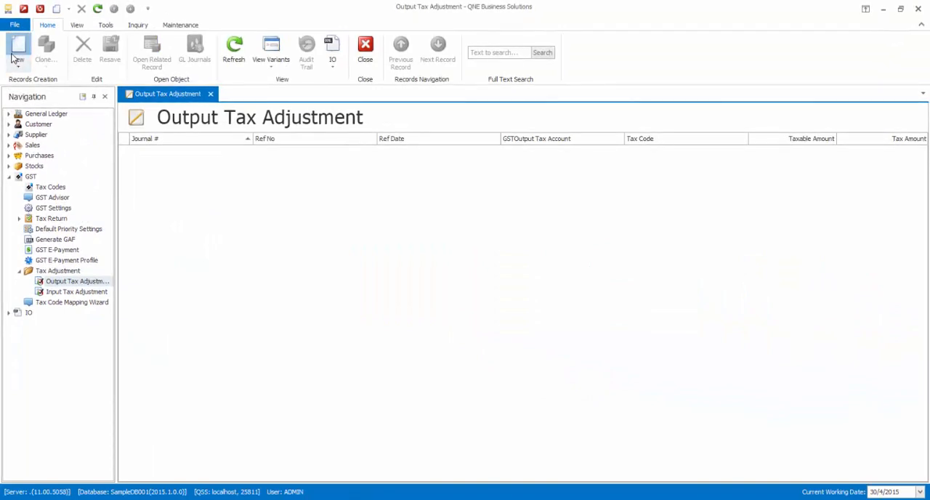
click(16, 45)
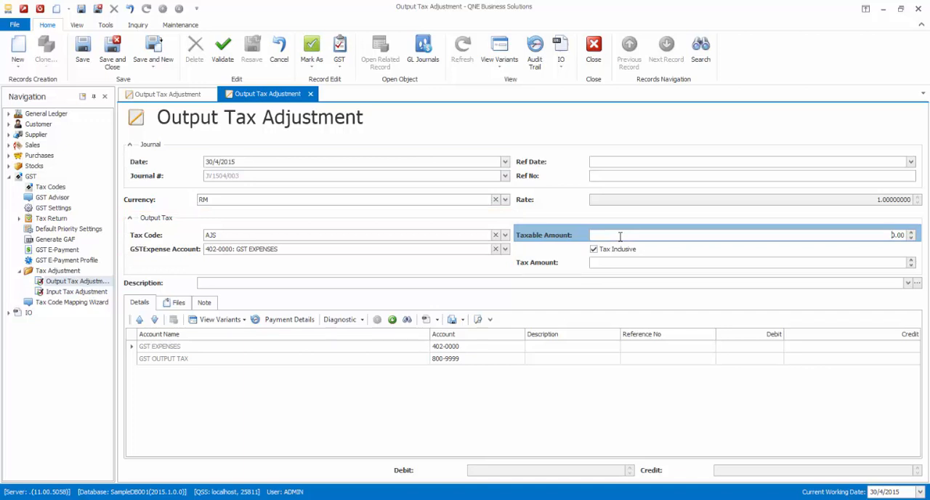
text(100.00)
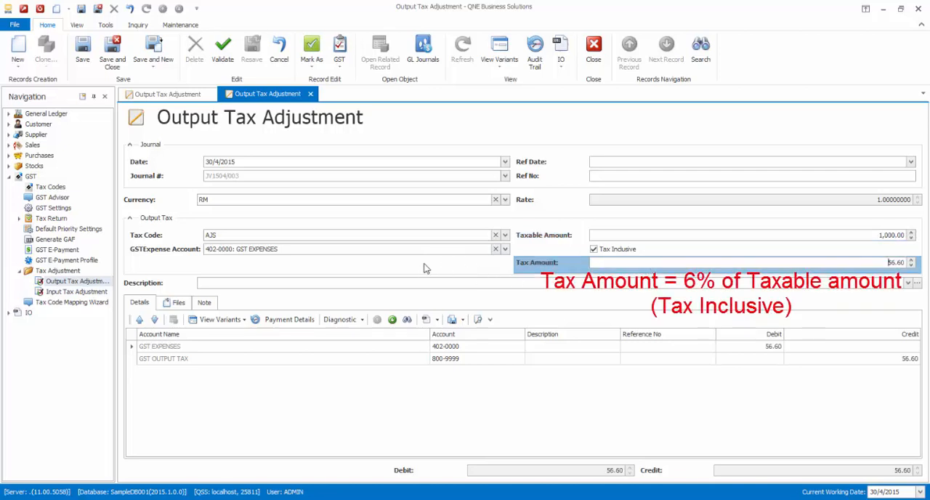
mouse_move(407, 270)
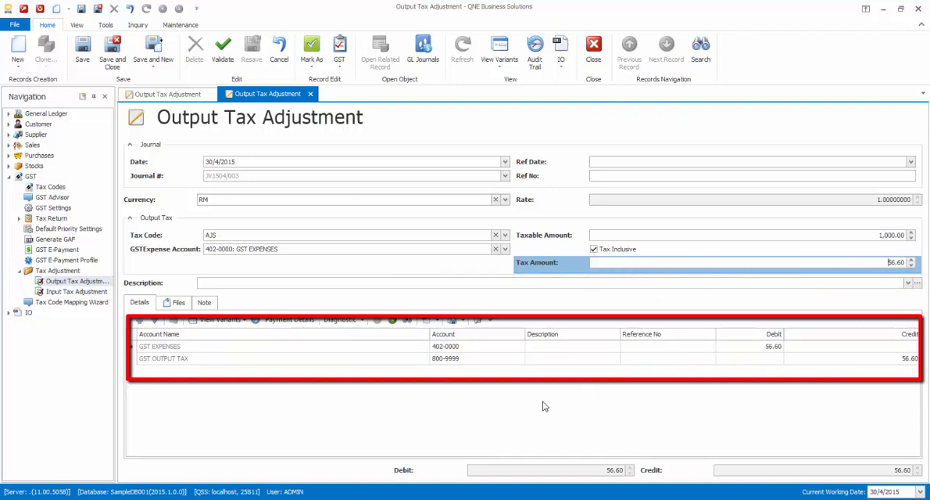
mouse_move(138, 56)
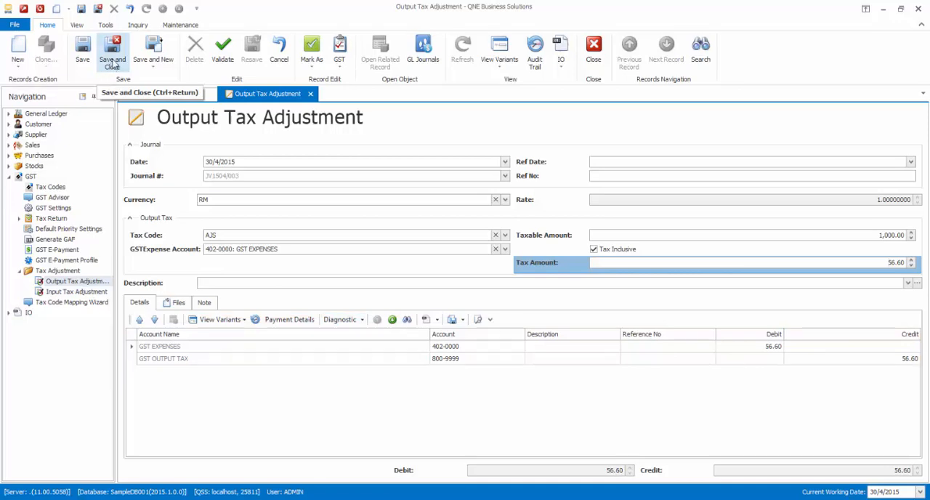
Save and close the output adjustment, then start a new Input Tax Adjustment defaulting to AJP
click(114, 51)
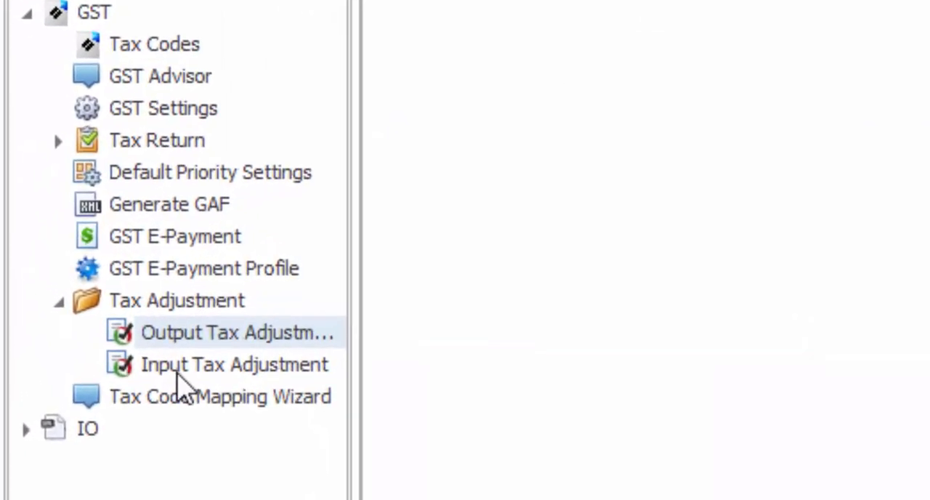
click(232, 364)
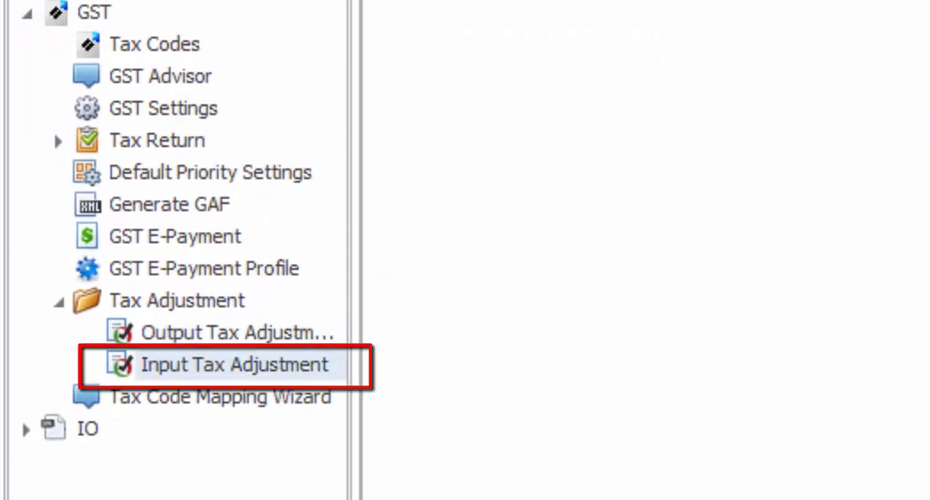
double_click(231, 364)
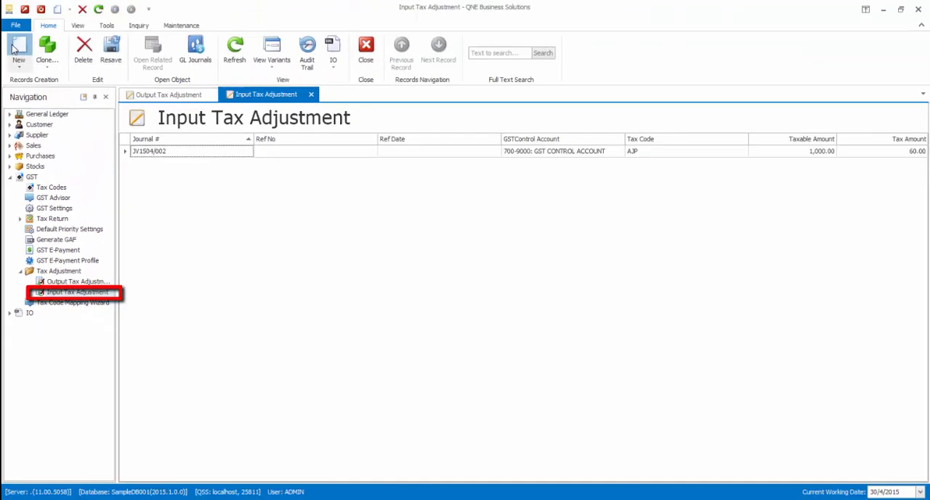
click(20, 46)
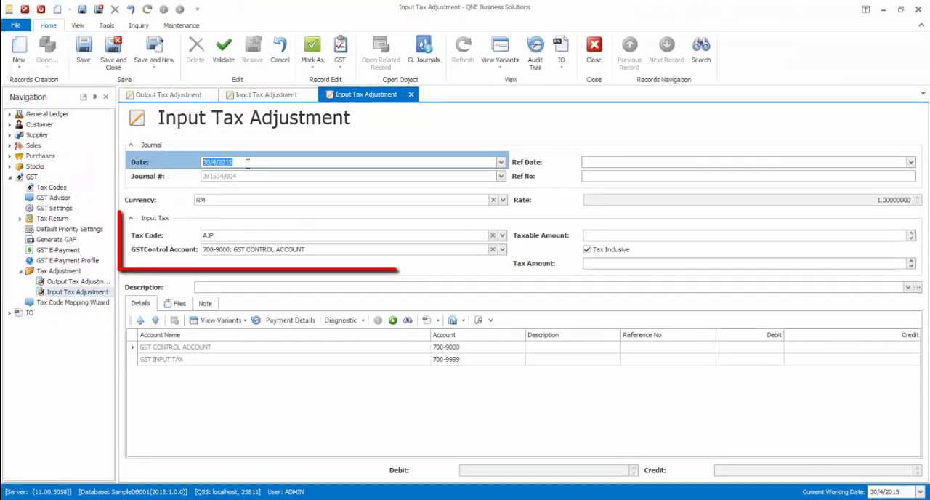